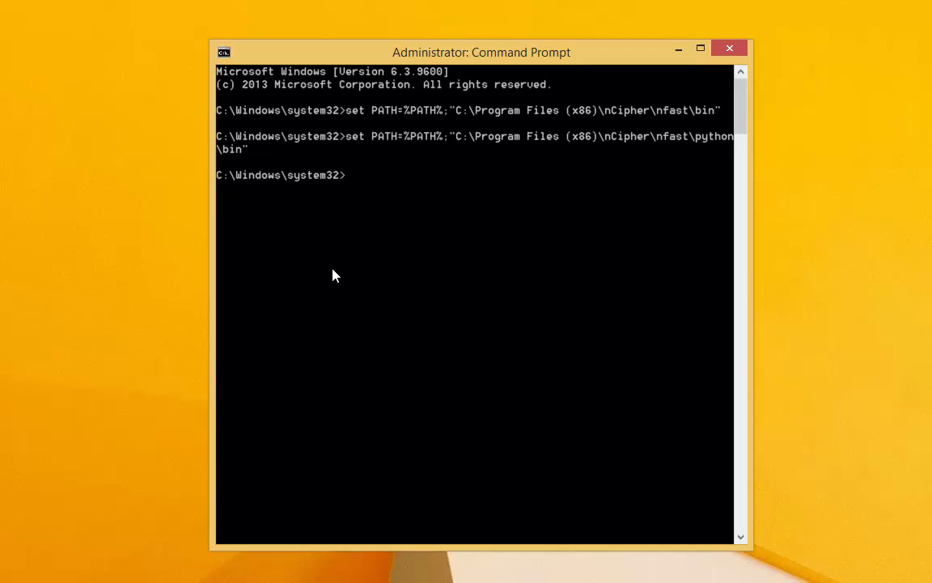
Run enquiry to show the module status report, then paste the new-world initialization command
text(enquiry)
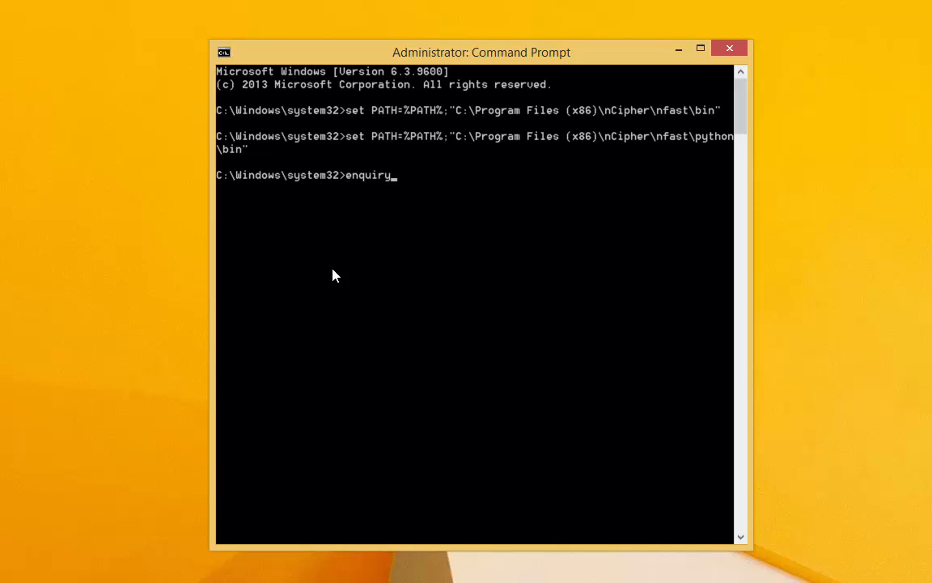
key(Return)
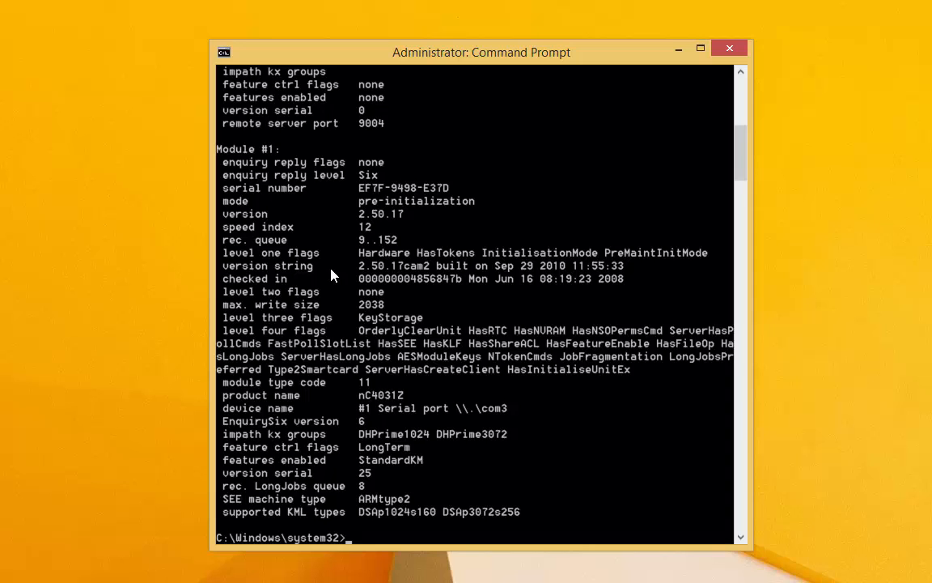
mouse_move(230, 66)
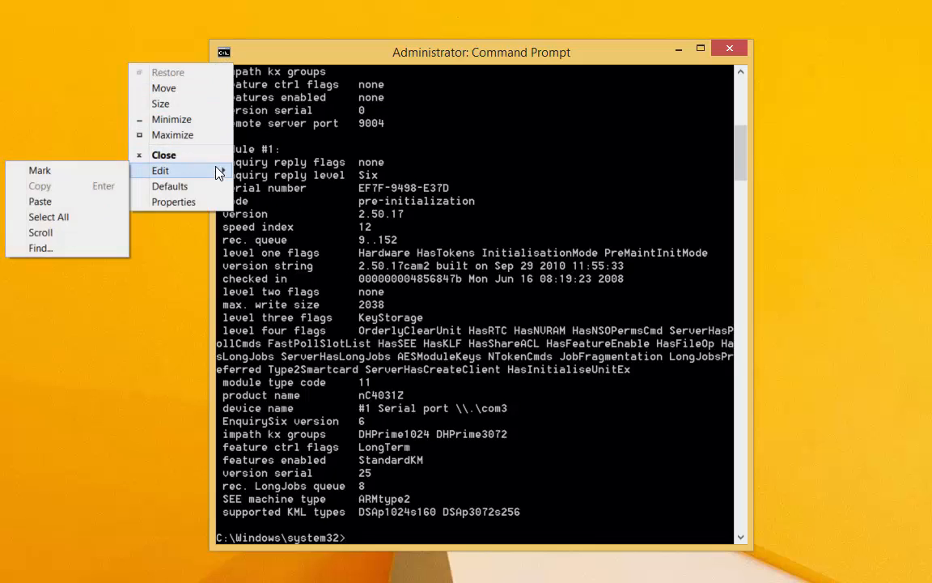
mouse_move(113, 204)
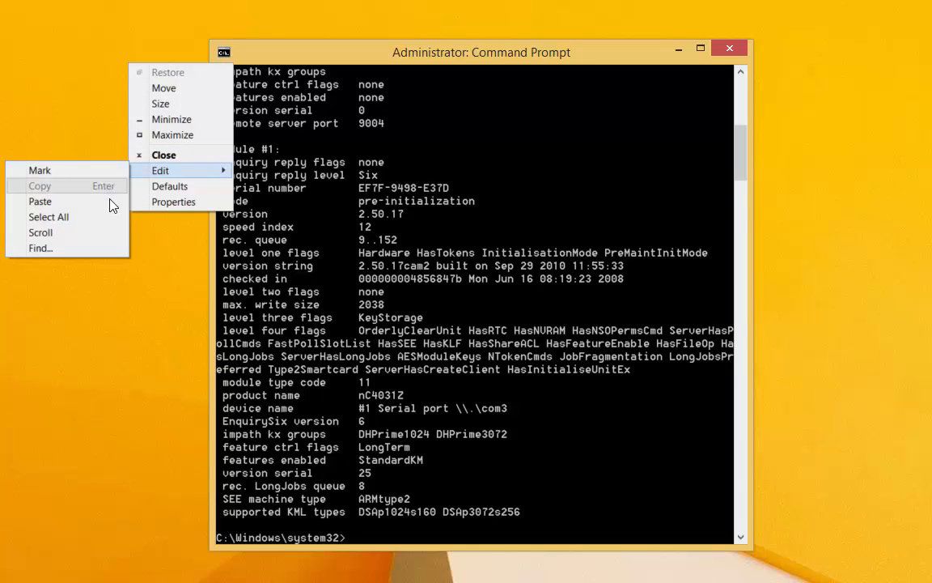
click(38, 201)
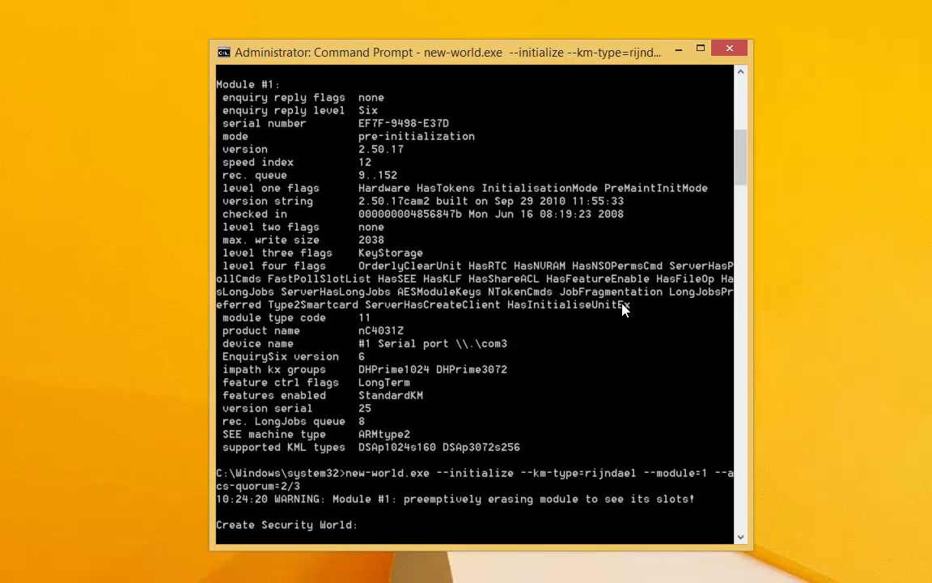
Confirm overwriting each administrator card as new-world writes the 2-of-3 quorum security world
scroll(down, 3)
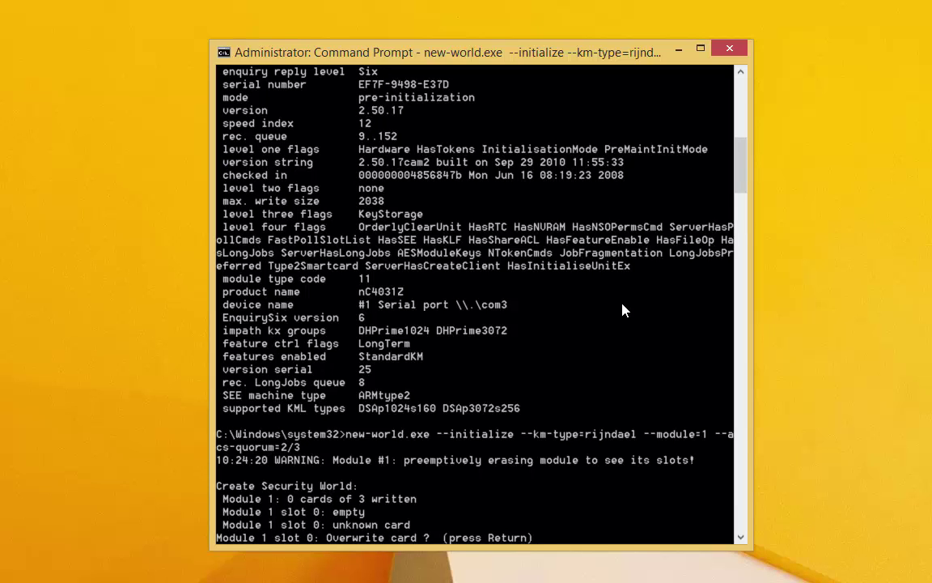
key(Return)
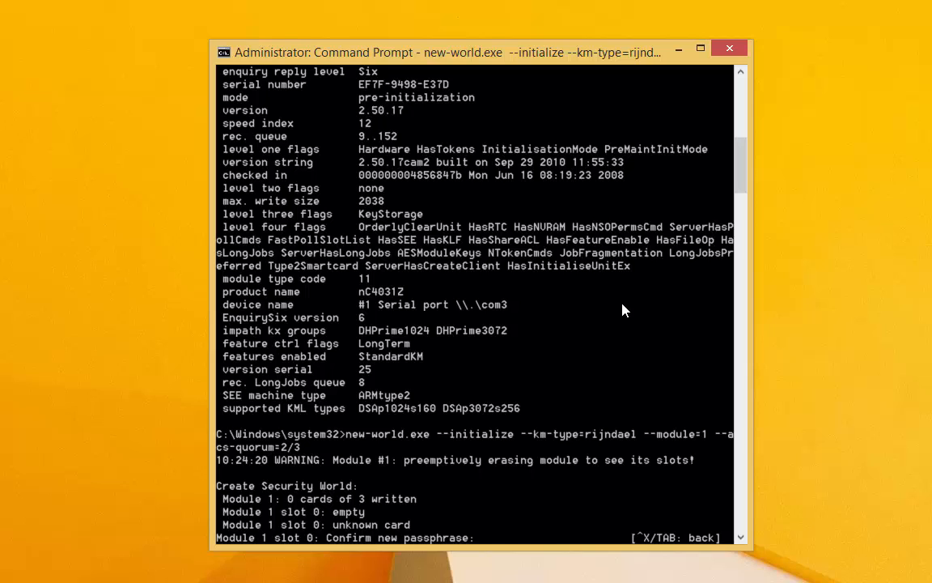
scroll(down, 3)
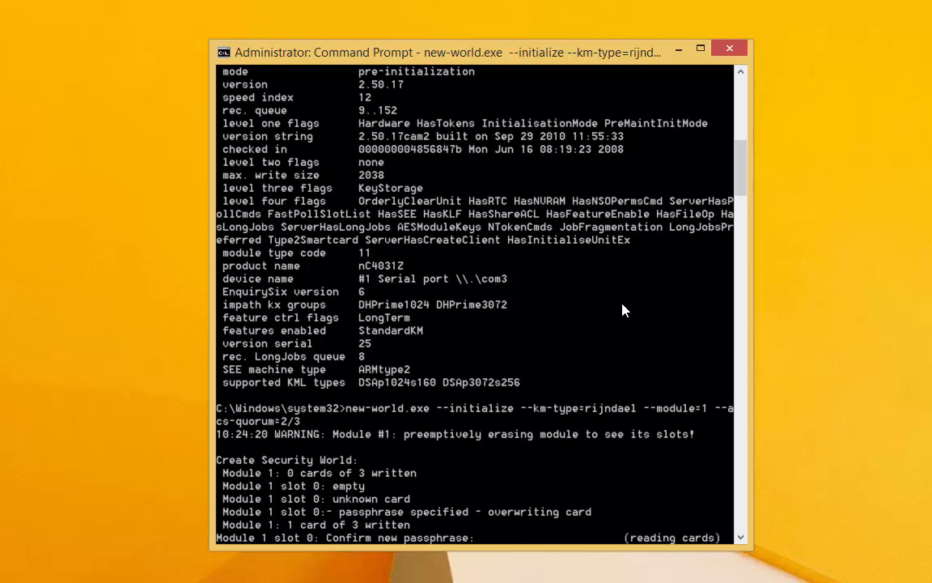
scroll(down, 3)
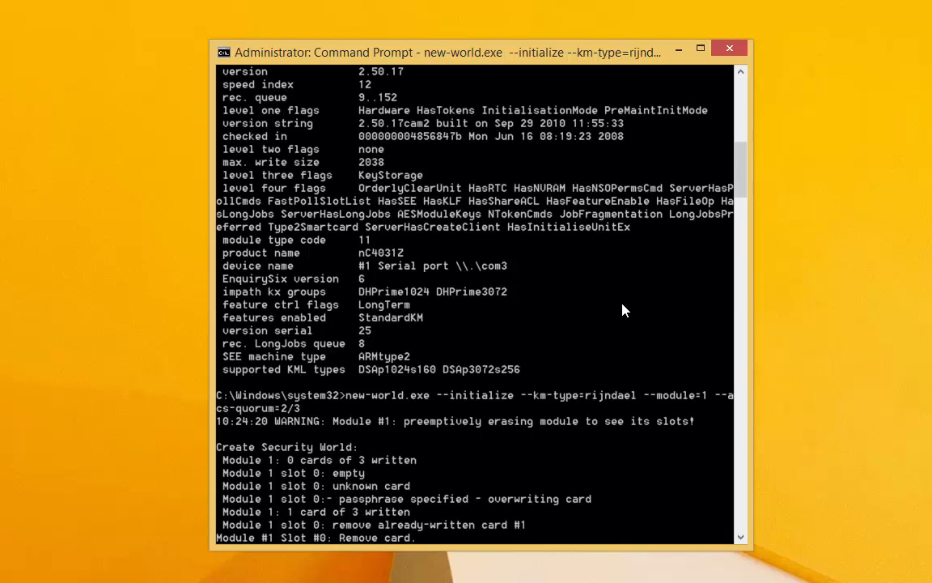
scroll(down, 3)
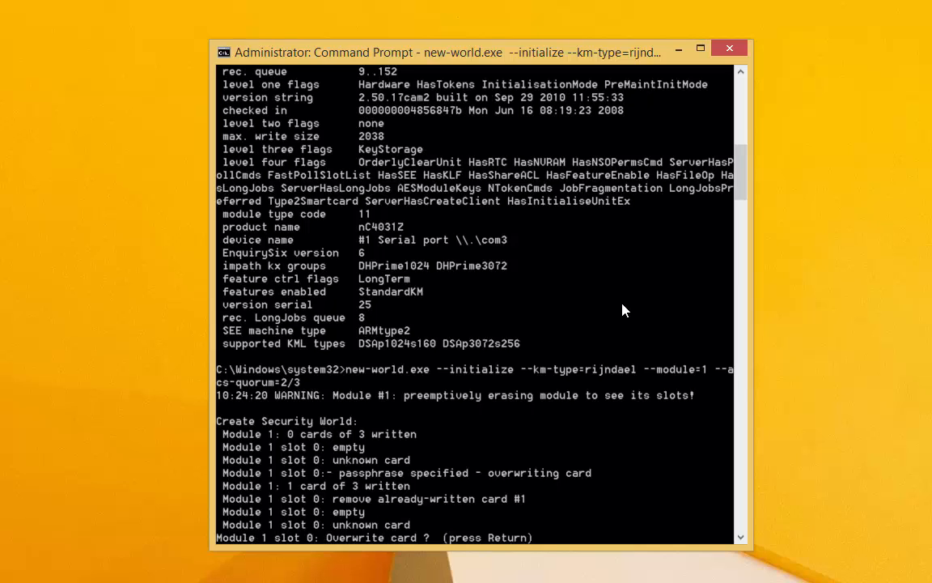
key(Return)
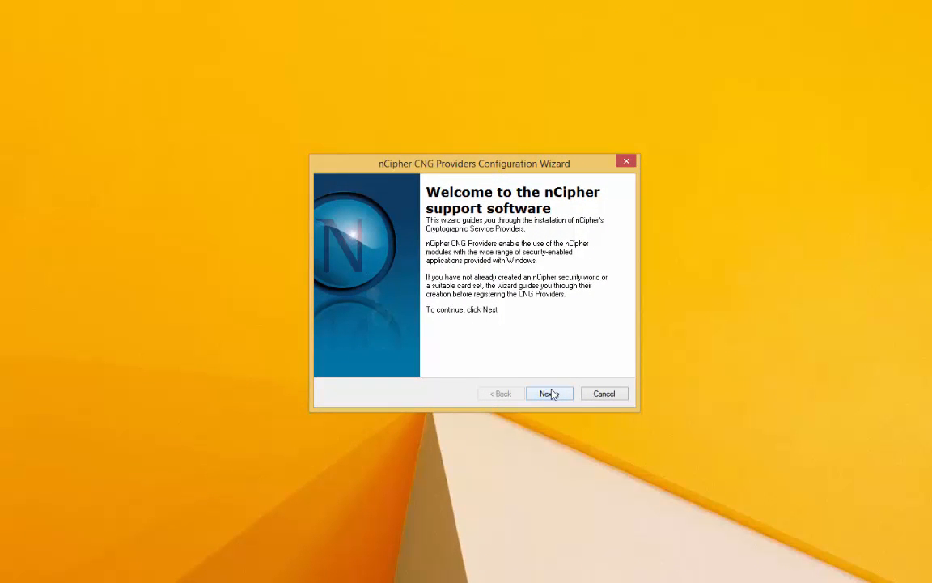
Register the nCipher CNG providers with the existing security world and module-protected private keys
click(549, 394)
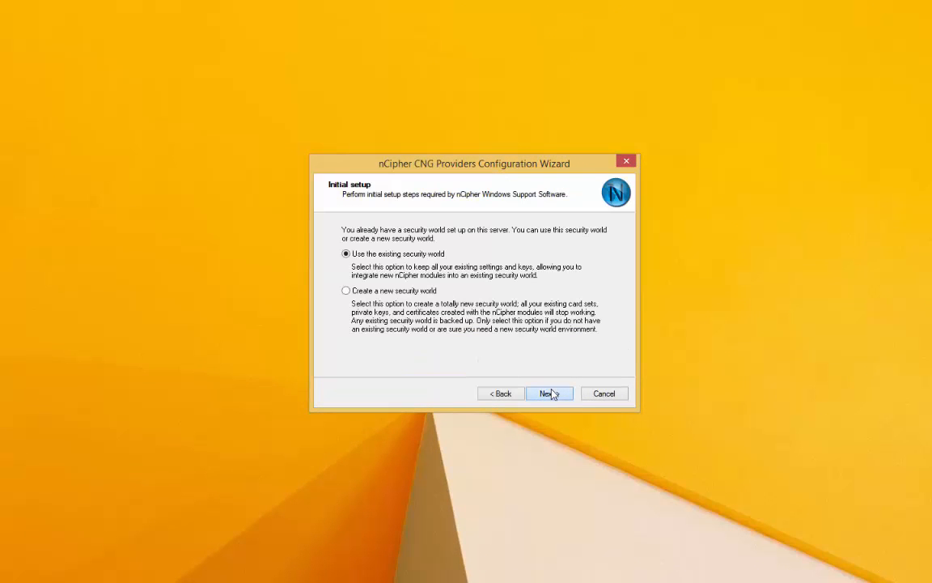
click(549, 394)
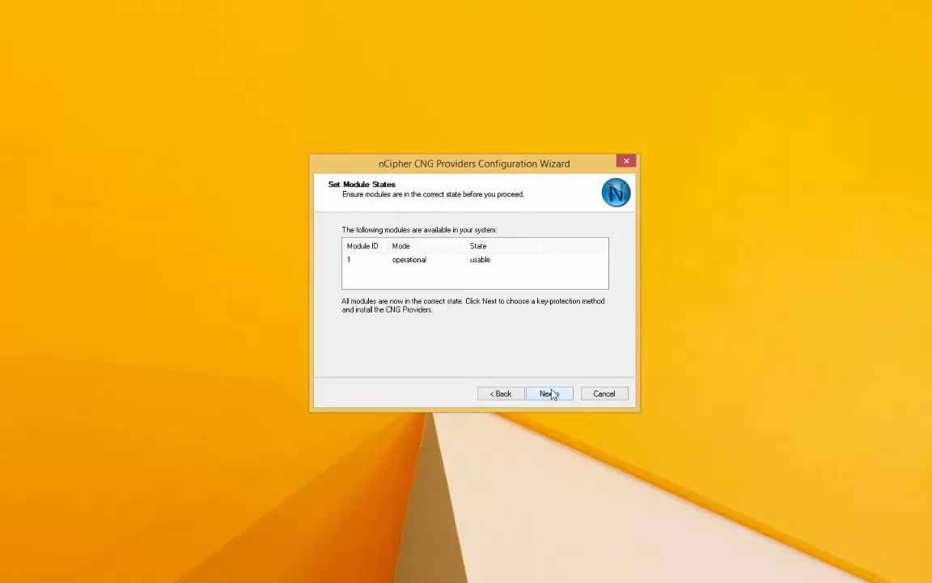
click(548, 393)
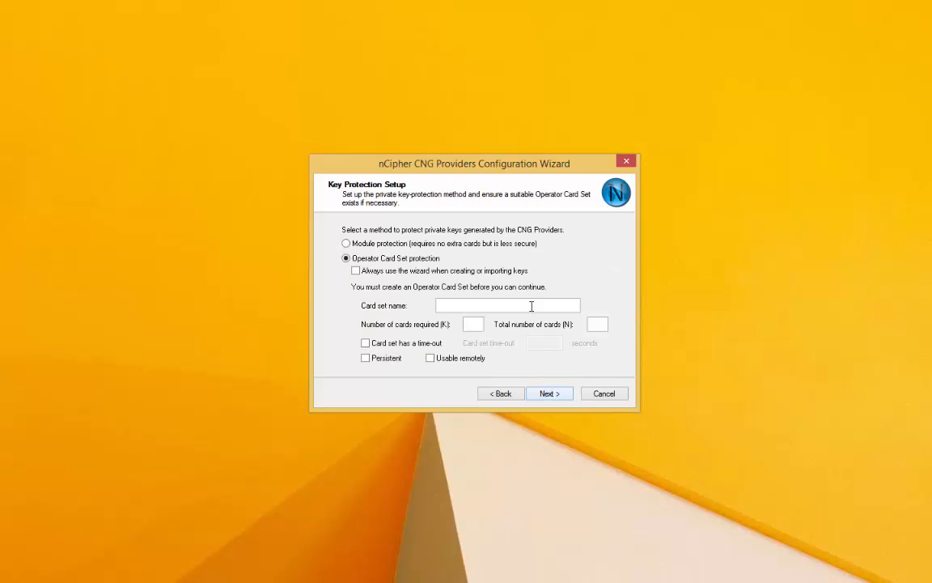
click(346, 243)
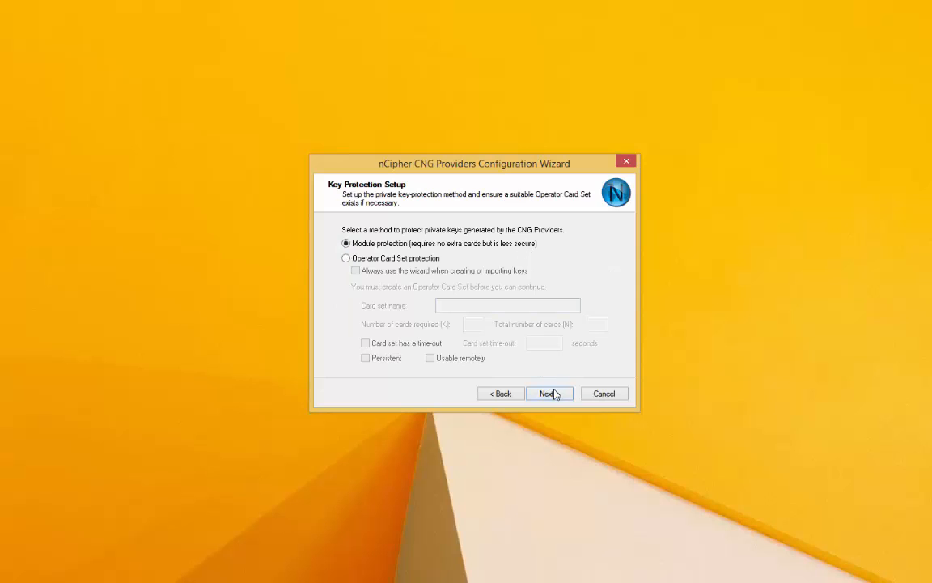
click(549, 394)
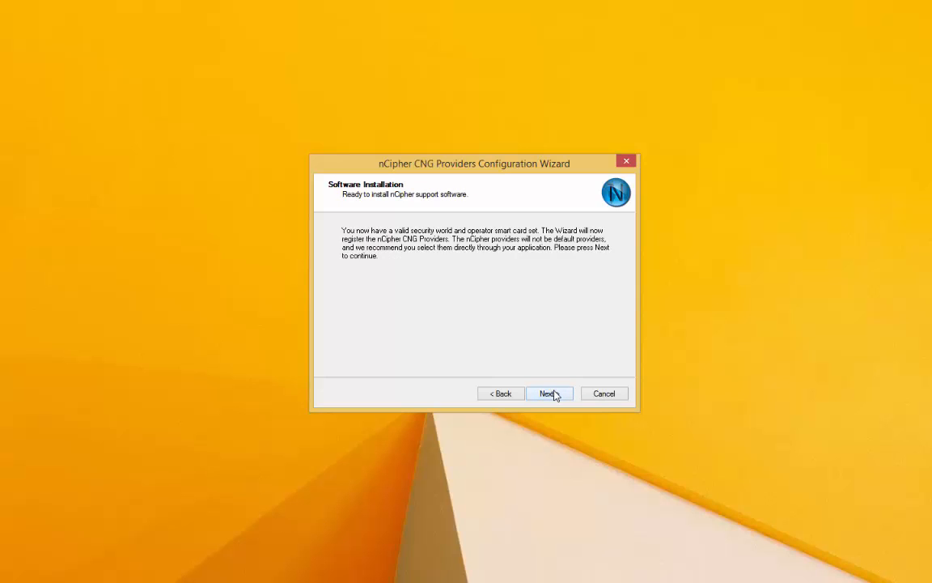
click(548, 394)
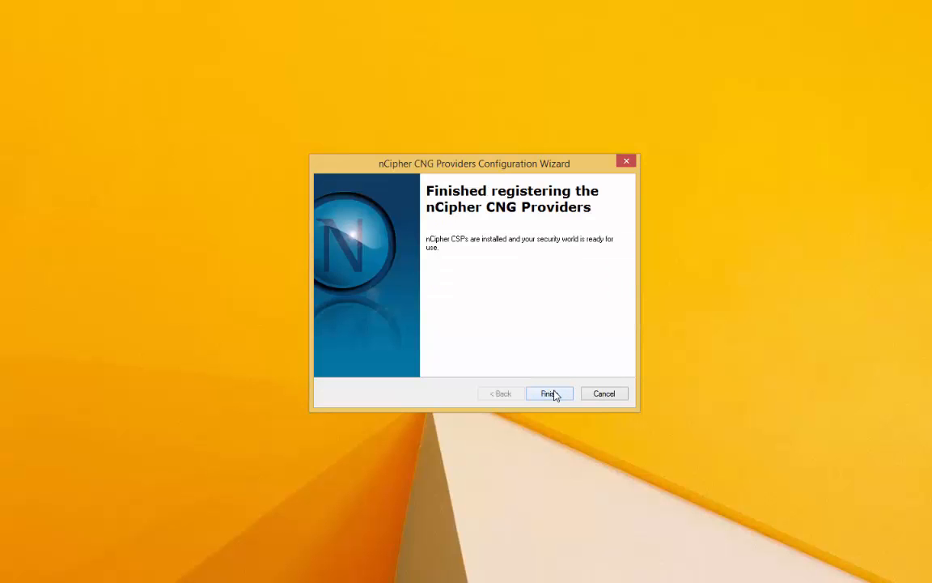
click(549, 393)
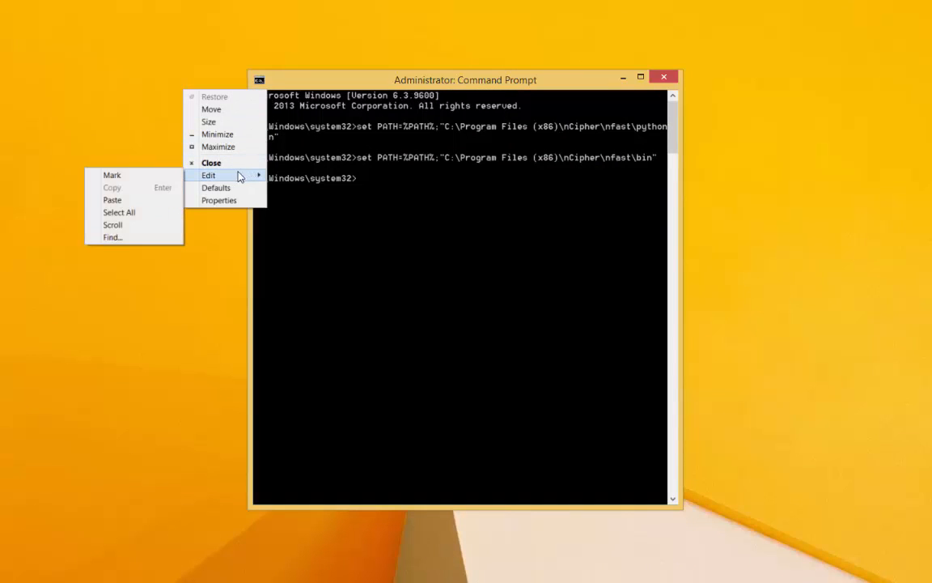
mouse_move(159, 201)
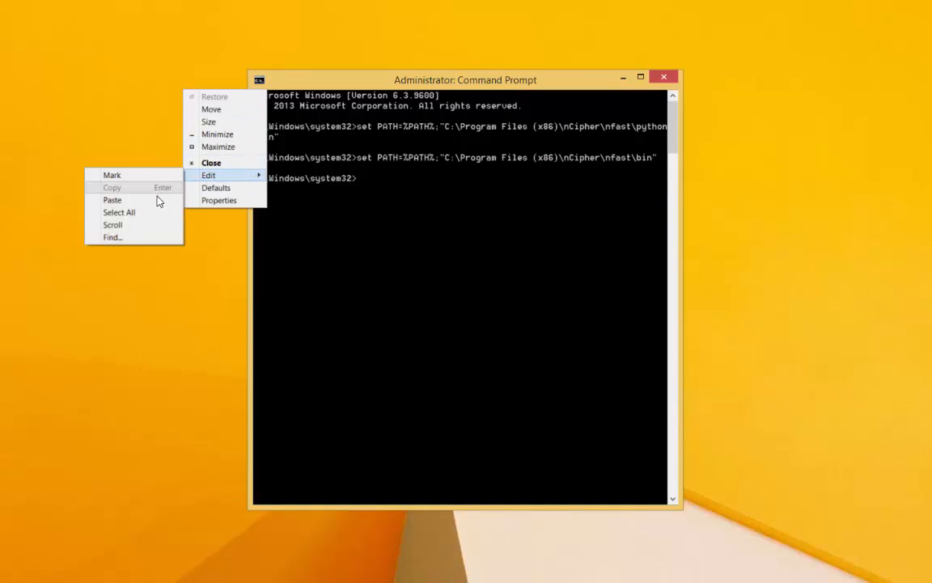
Run generatekey for a simple RSA-2048 key, then cngimport it as byoktestingdomain
click(112, 201)
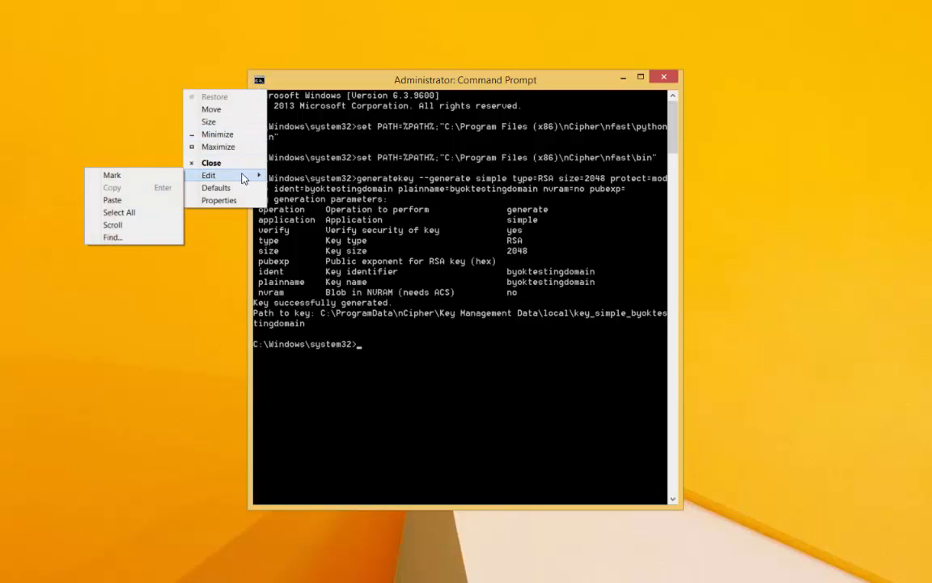
click(112, 199)
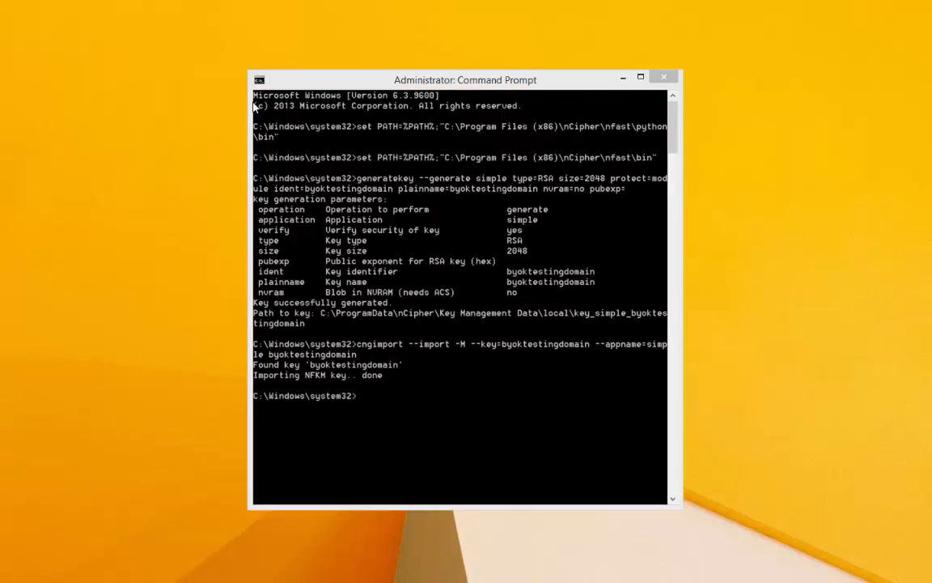
Paste and run KeyTransferRemote.exe to package byoktestingdomain into a BYOK transfer file
click(259, 79)
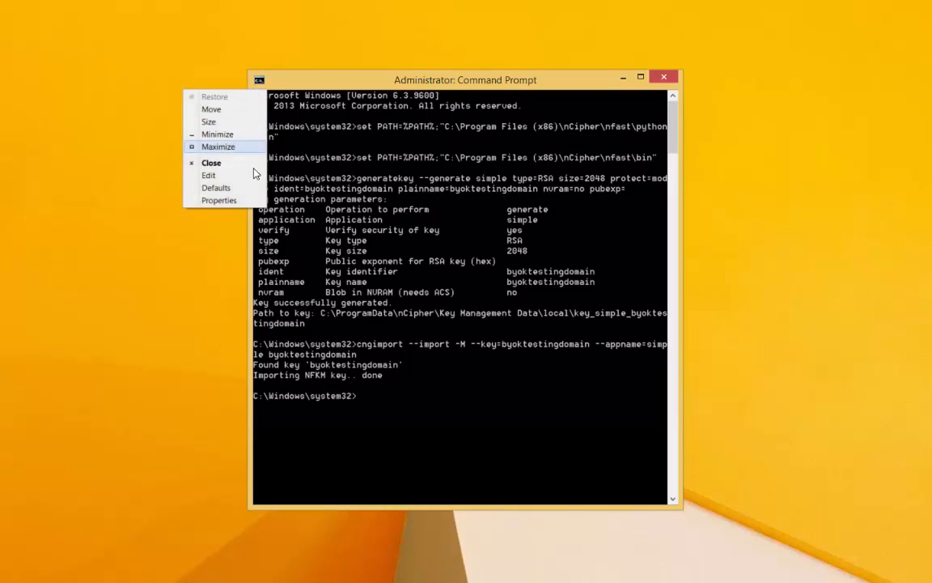
click(208, 175)
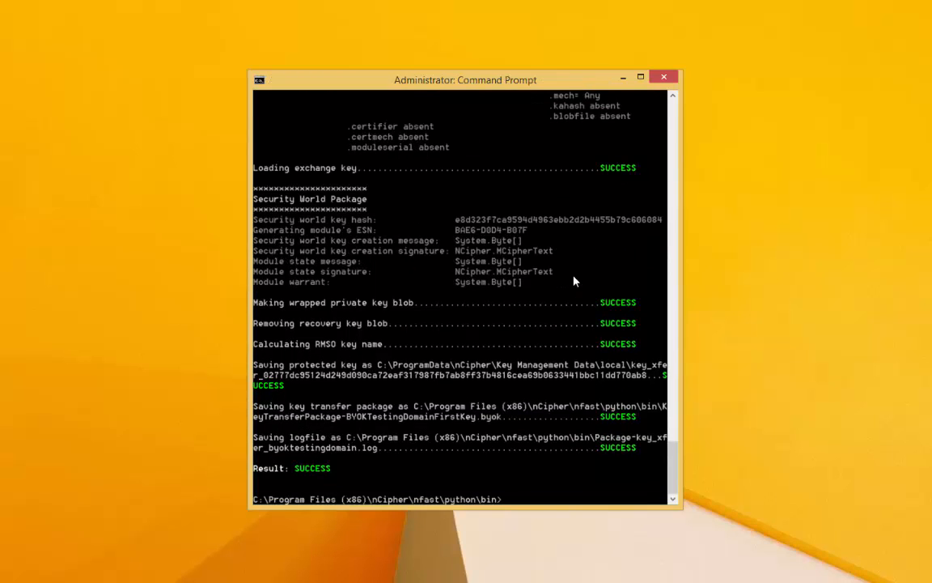
mouse_move(165, 204)
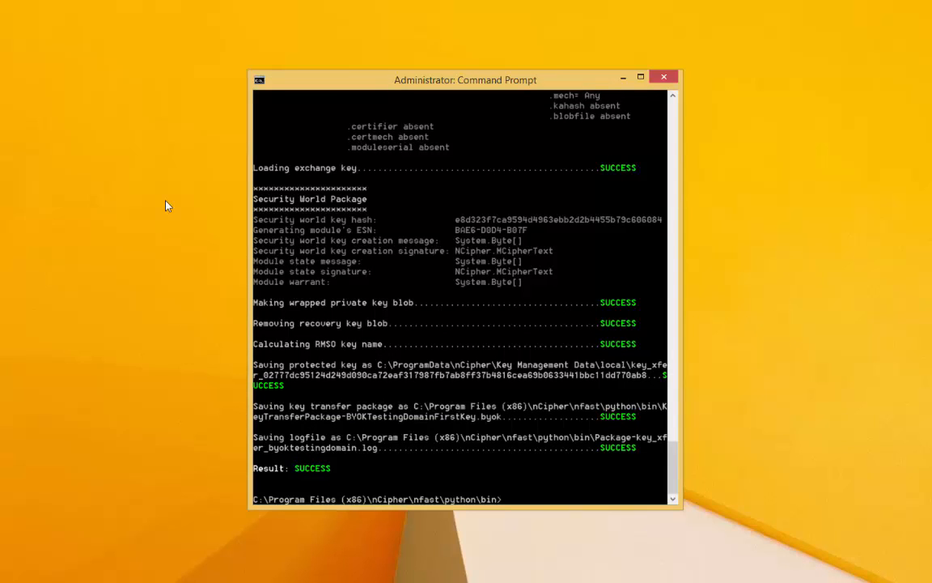
mouse_move(339, 122)
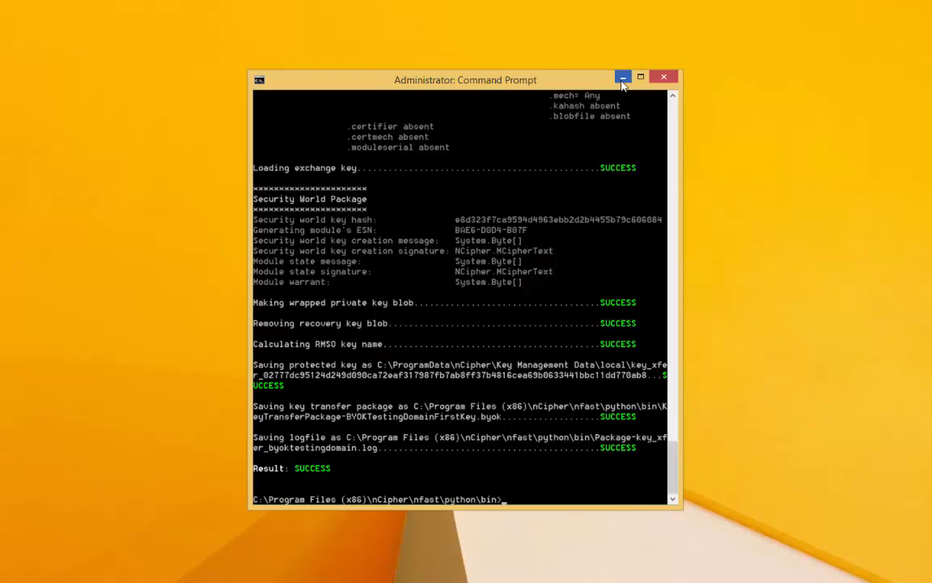
Minimize Command Prompt to reveal the administrator Windows PowerShell window
click(623, 76)
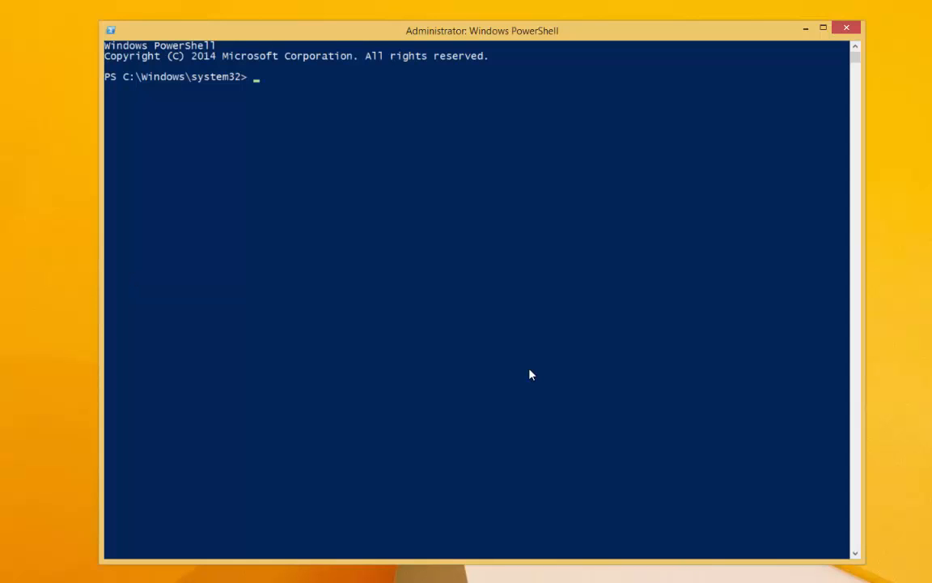
text(Connect-A)
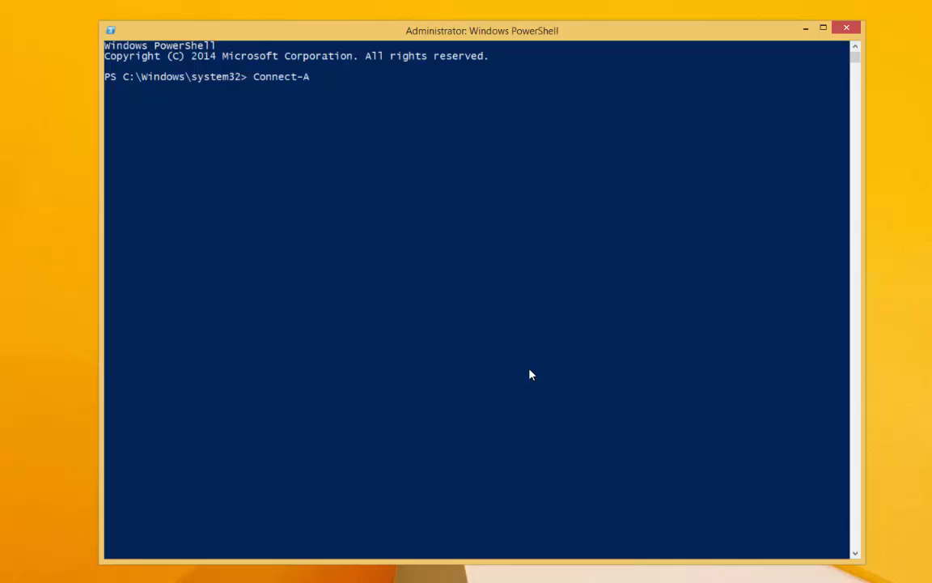
text(adrm)
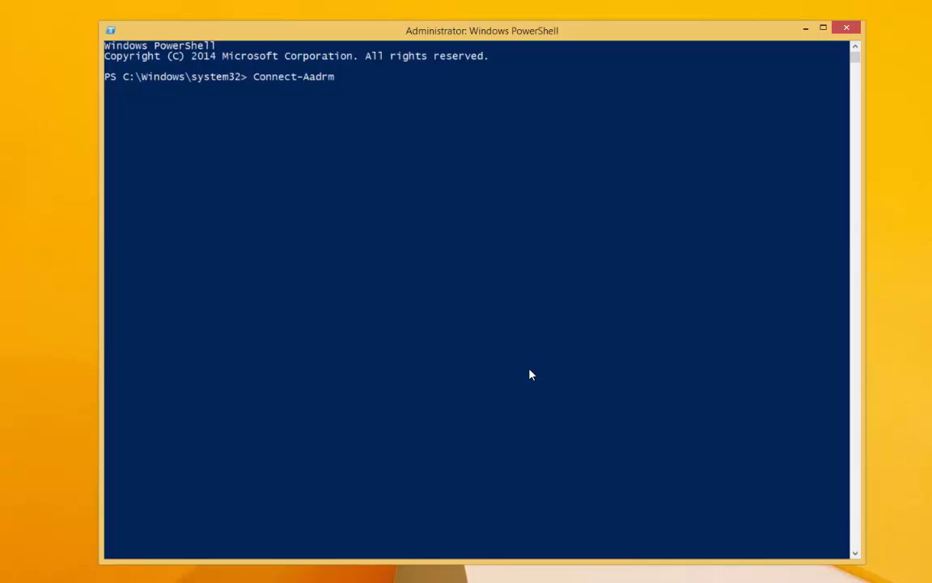
key(Return)
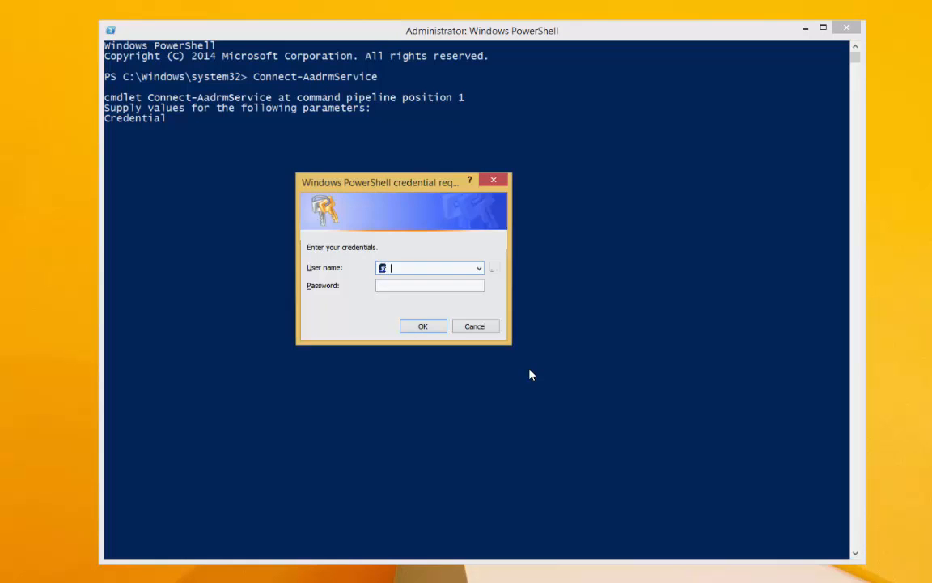
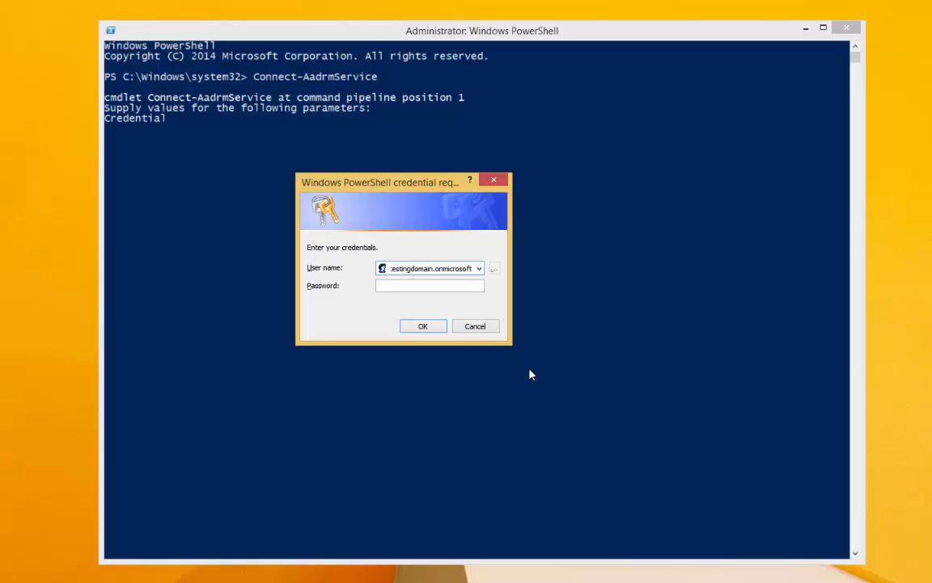
click(429, 284)
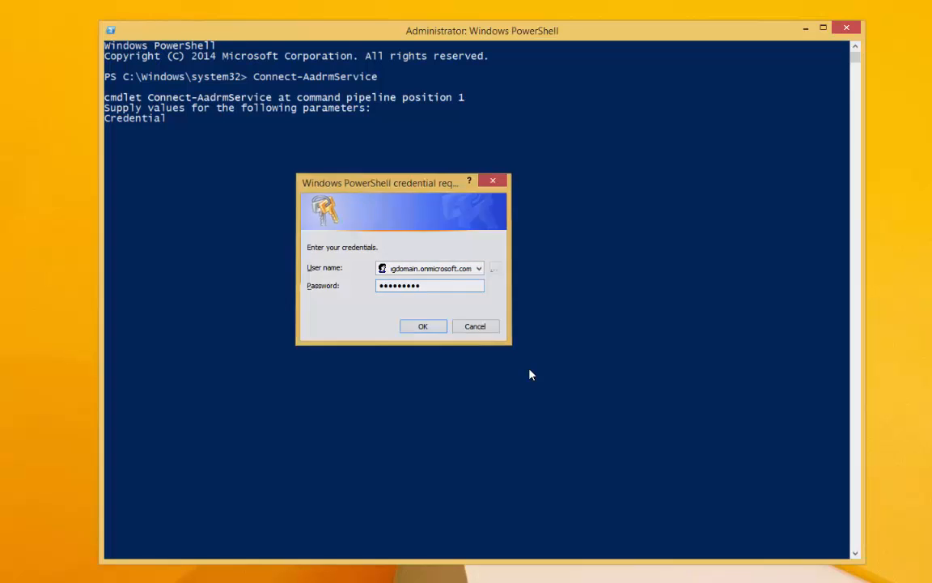
click(423, 326)
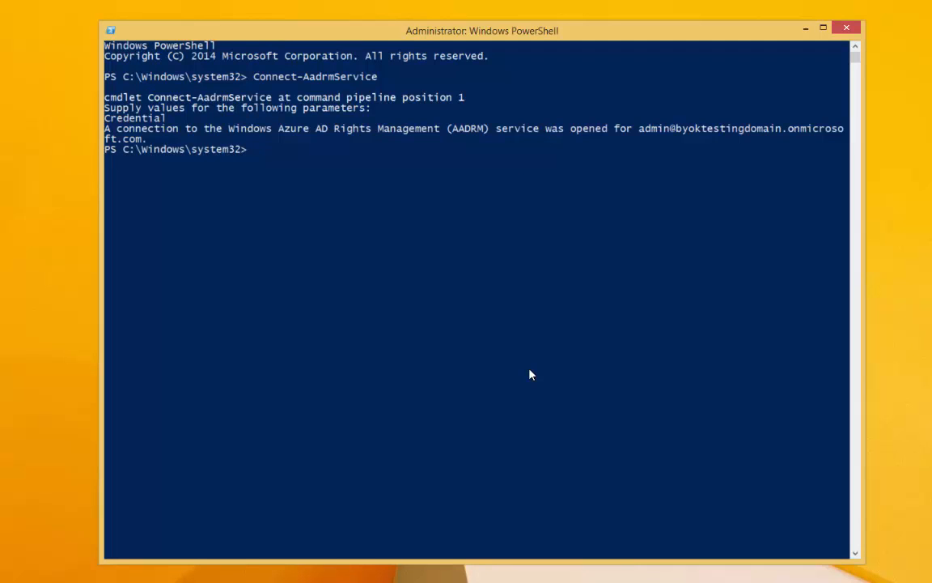
Run Get-AadrmConfiguration to list the tenant's service URLs, keys and templates
text(Get)
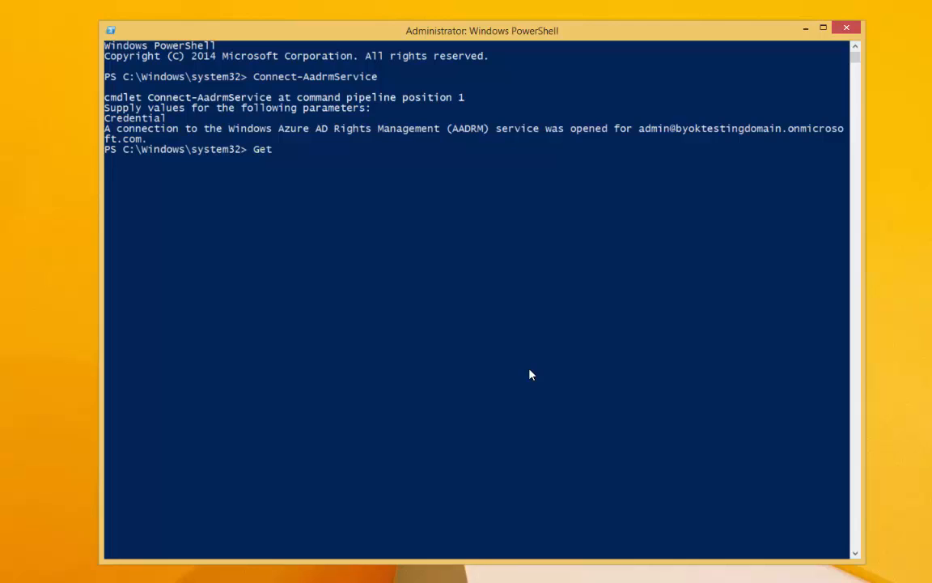
text(-Aadr)
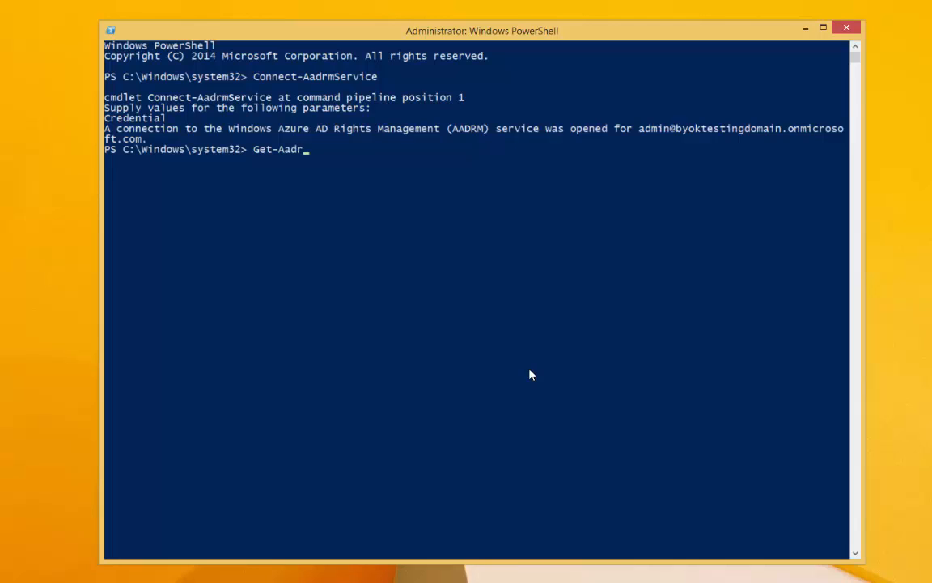
text(mConfiguration)
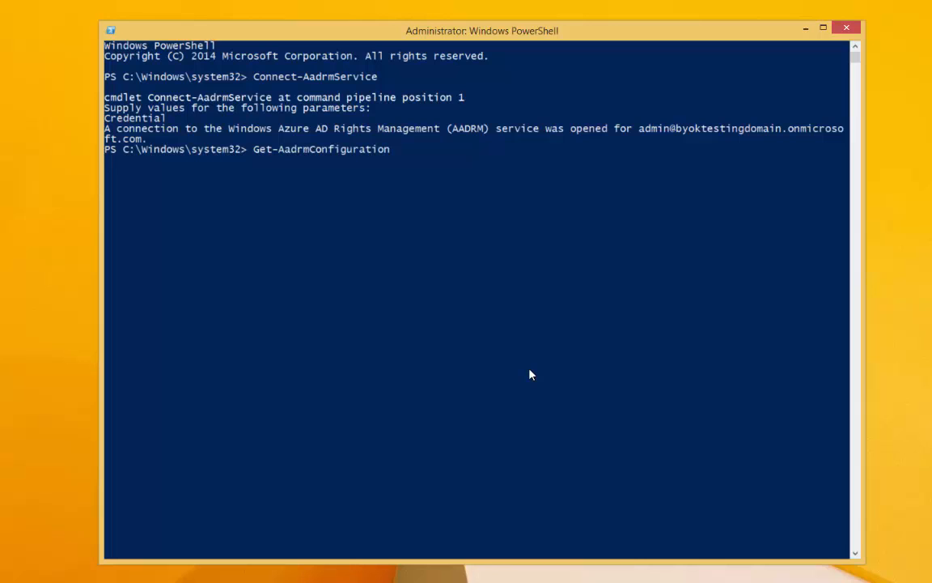
key(Return)
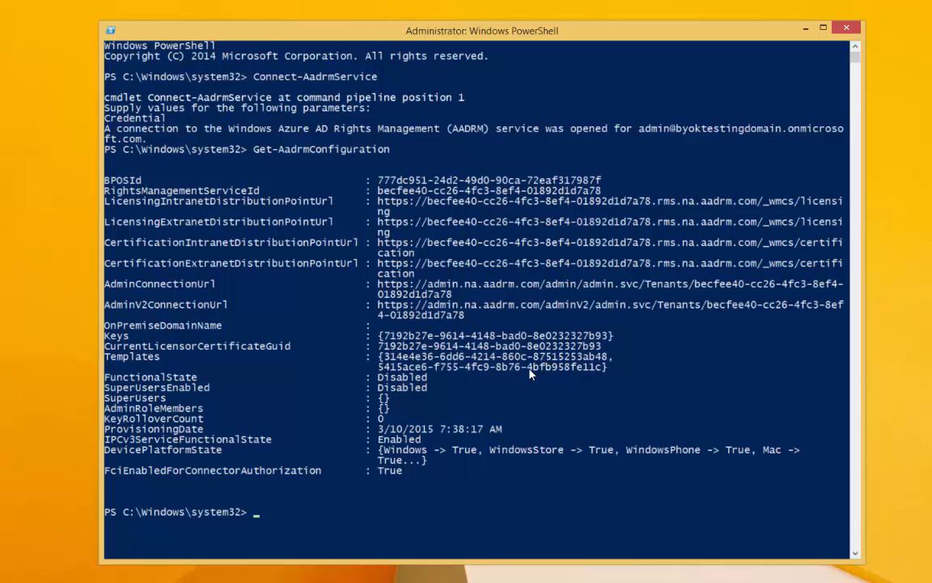
mouse_move(126, 59)
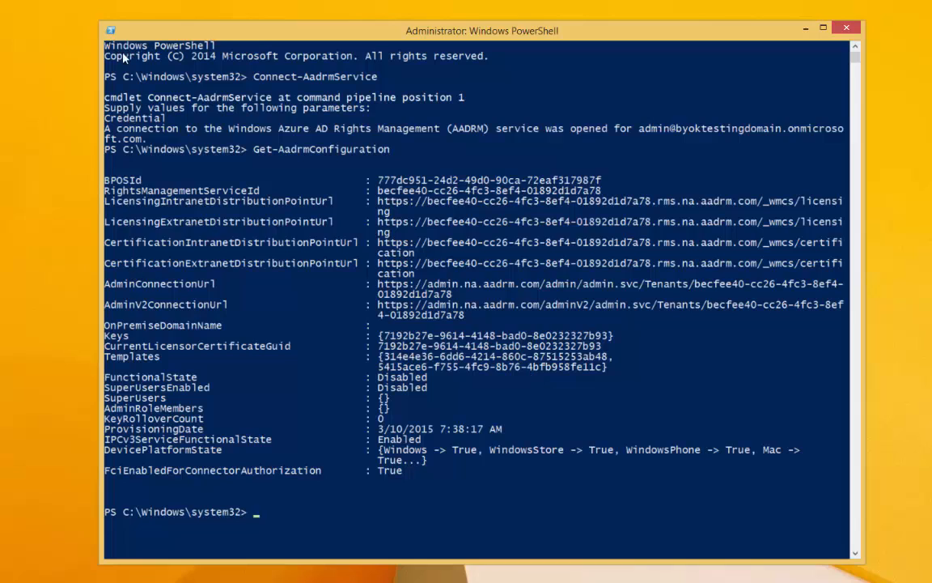
click(111, 31)
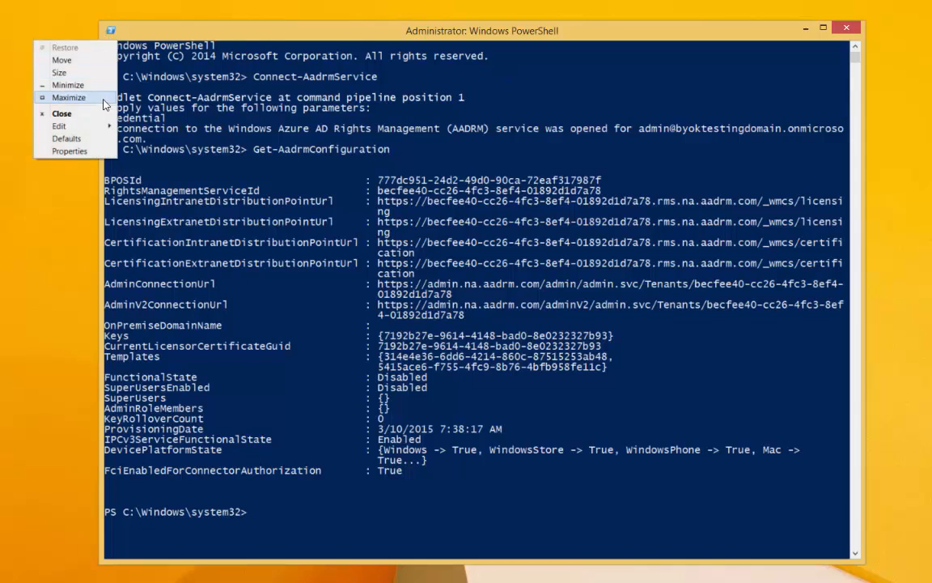
mouse_move(58, 126)
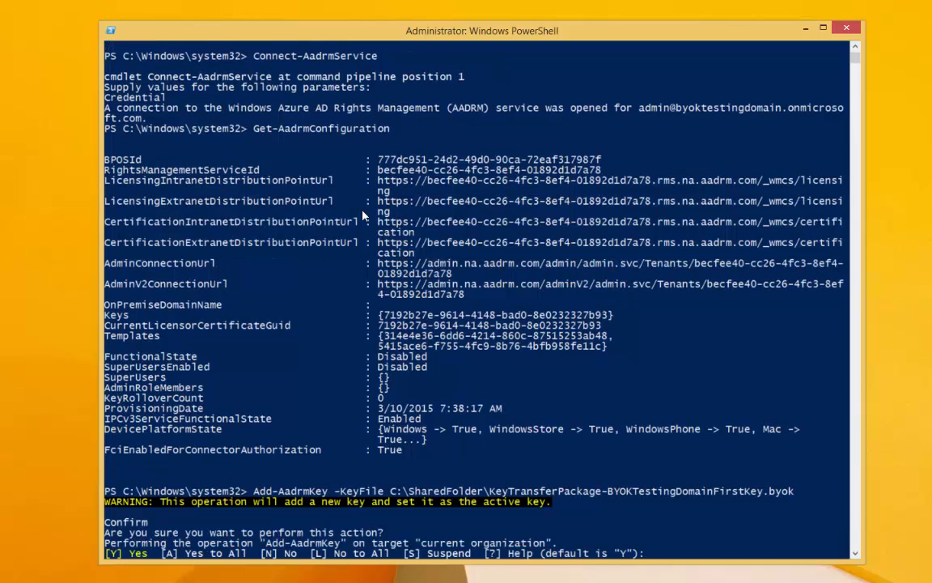
Answer A to confirm Add-AadrmKey uploading the BYOK package, then start a Get-Aa query
text(a)
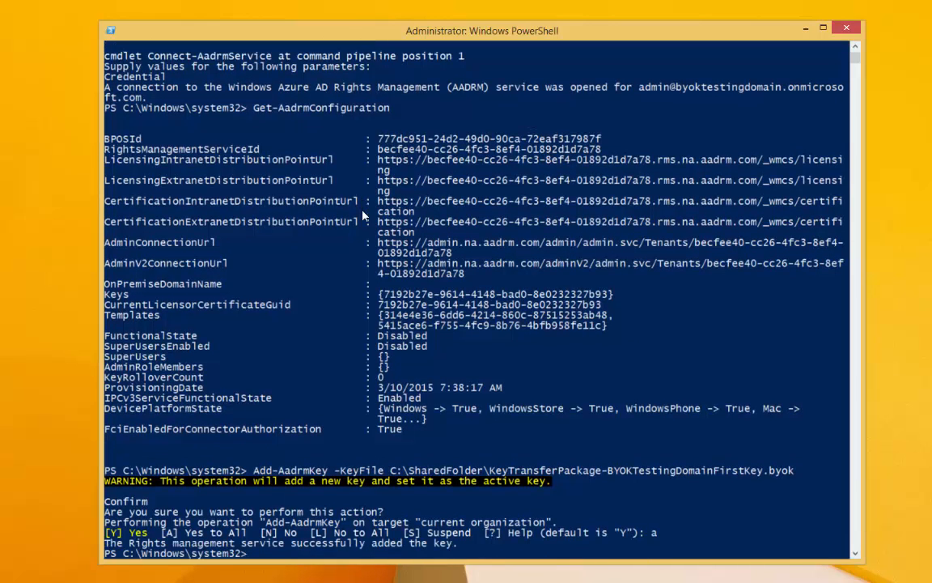
text(Get-Aa)
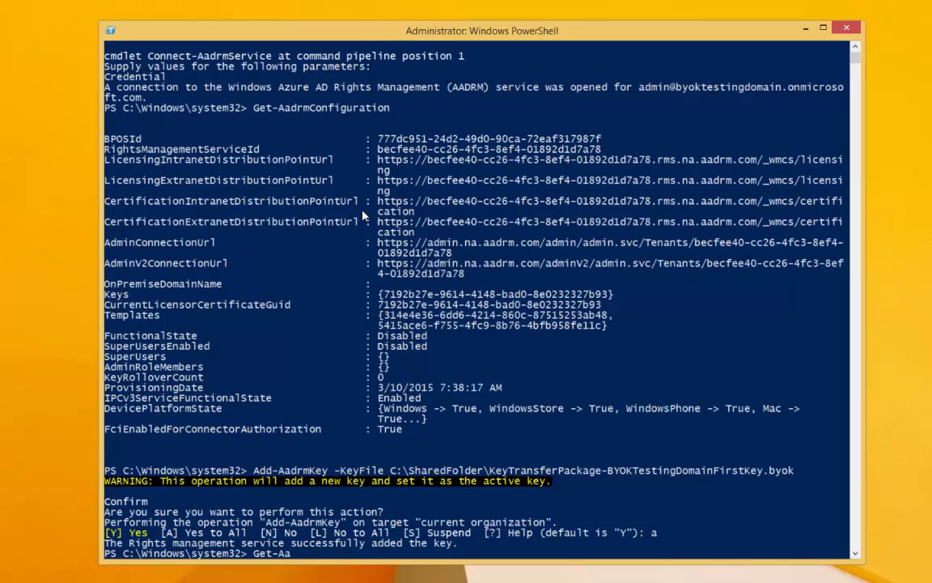